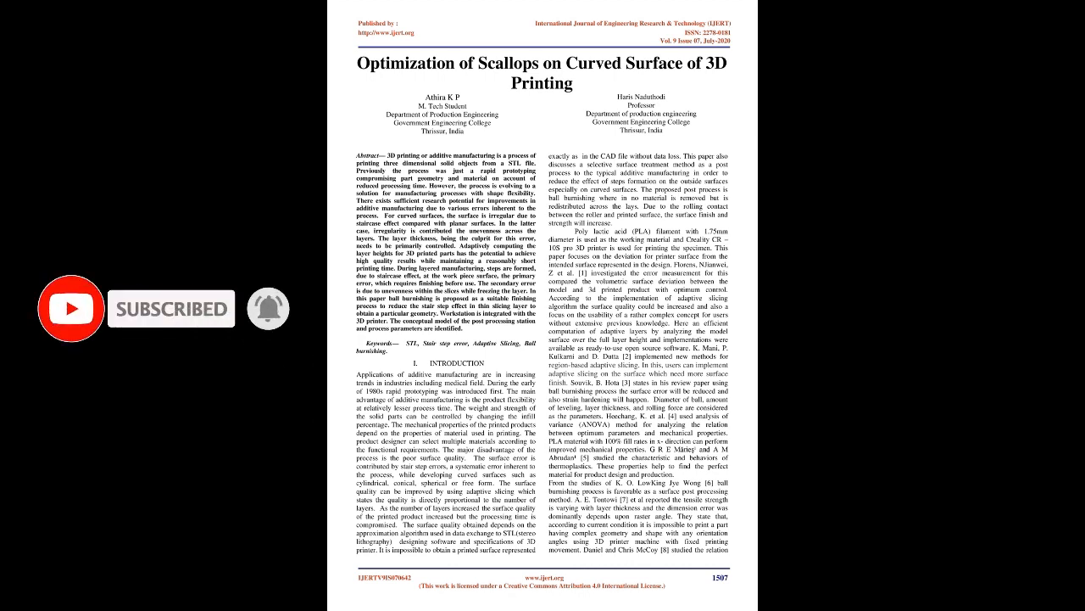
scroll("down", 3)
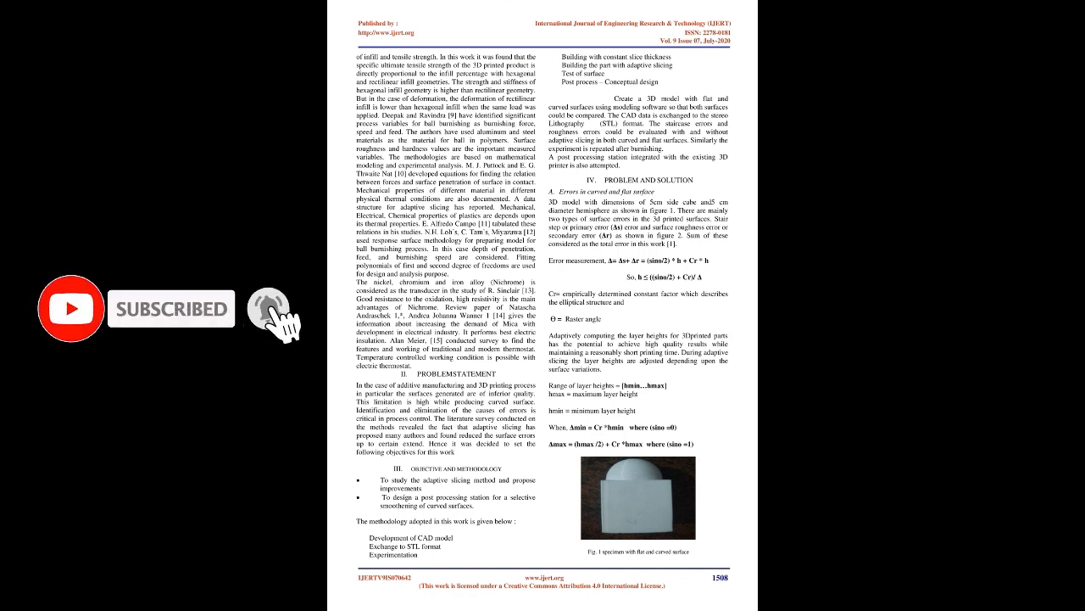